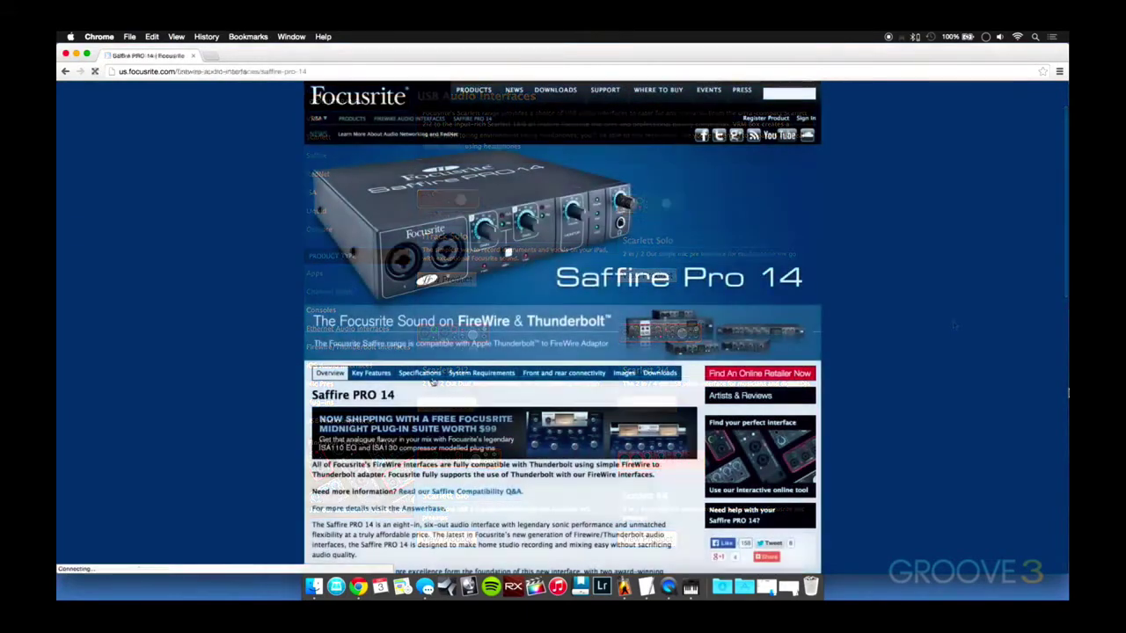
# Review the Saffire PRO 14 specifications, then scroll through the Audiohub 2x4, Apollo Twin and Zoom TAC-2 pages.
pyautogui.click(419, 372)
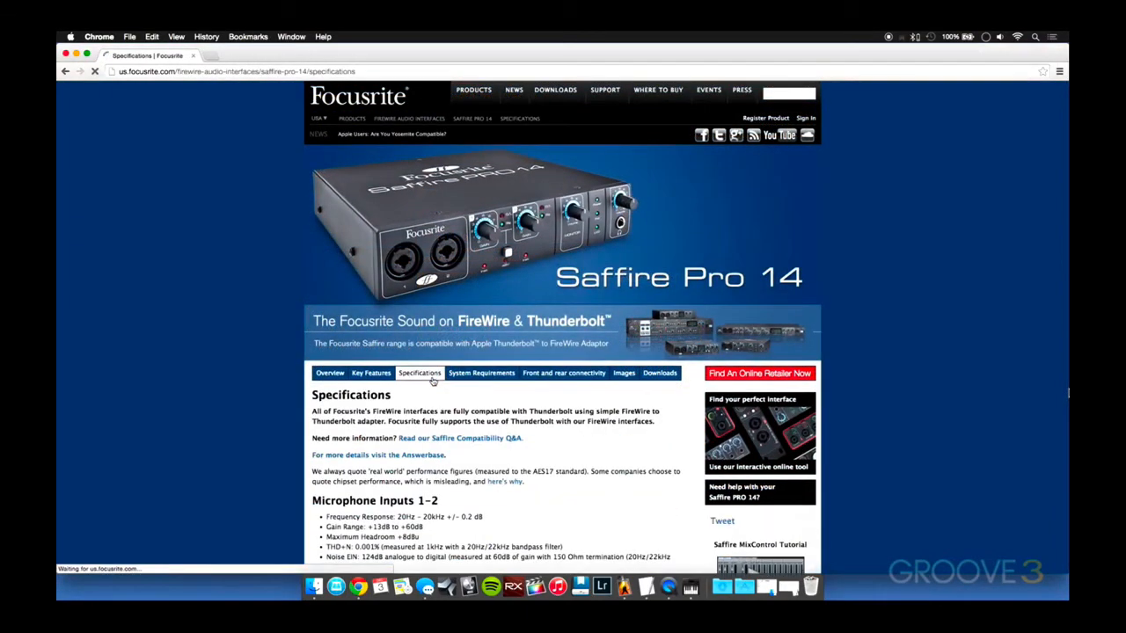
pyautogui.scroll(-3)
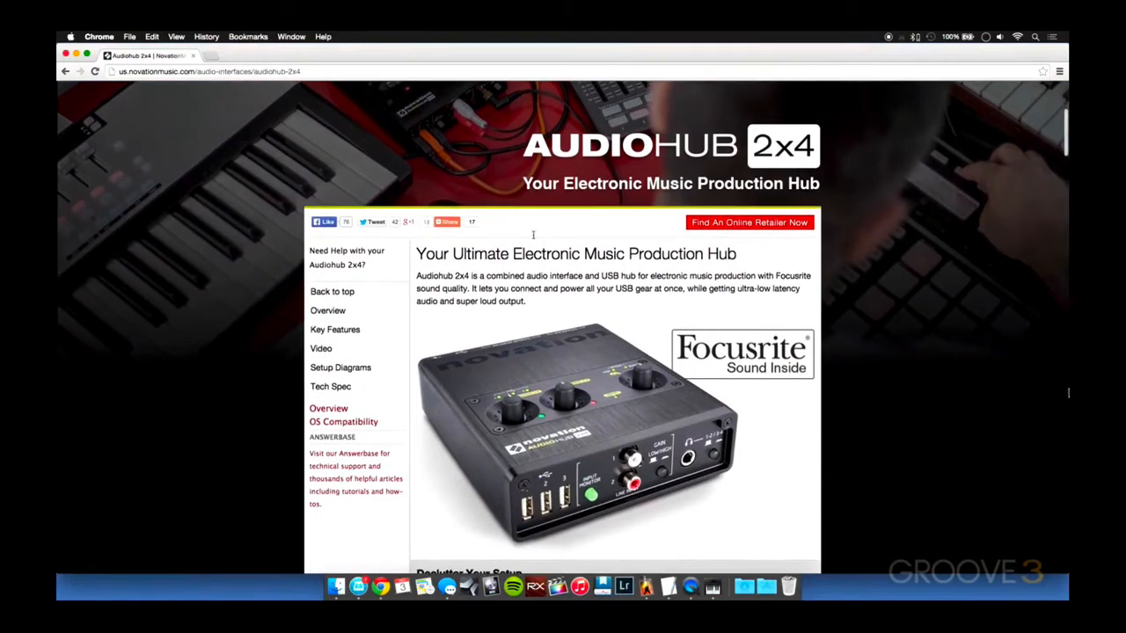
pyautogui.scroll(-3)
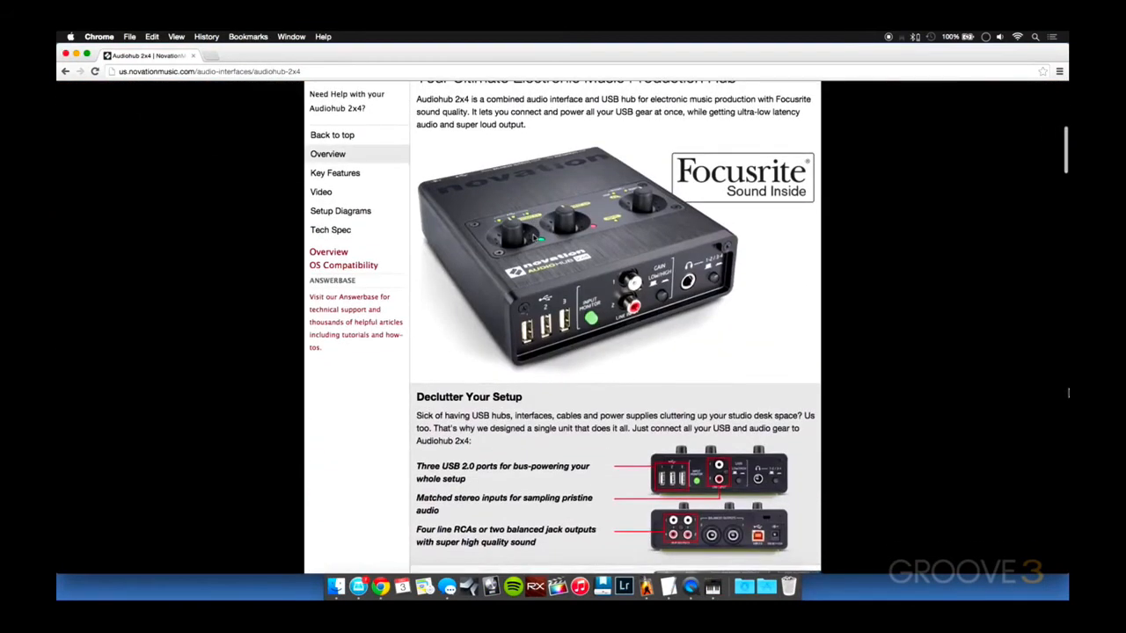
pyautogui.scroll(-3)
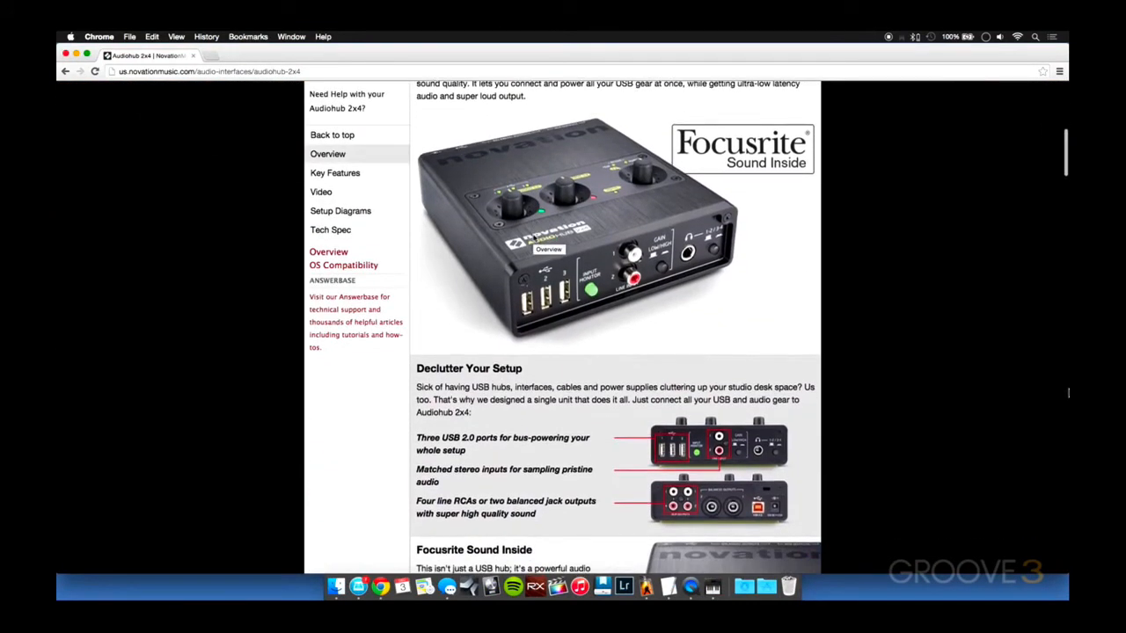
pyautogui.scroll(-3)
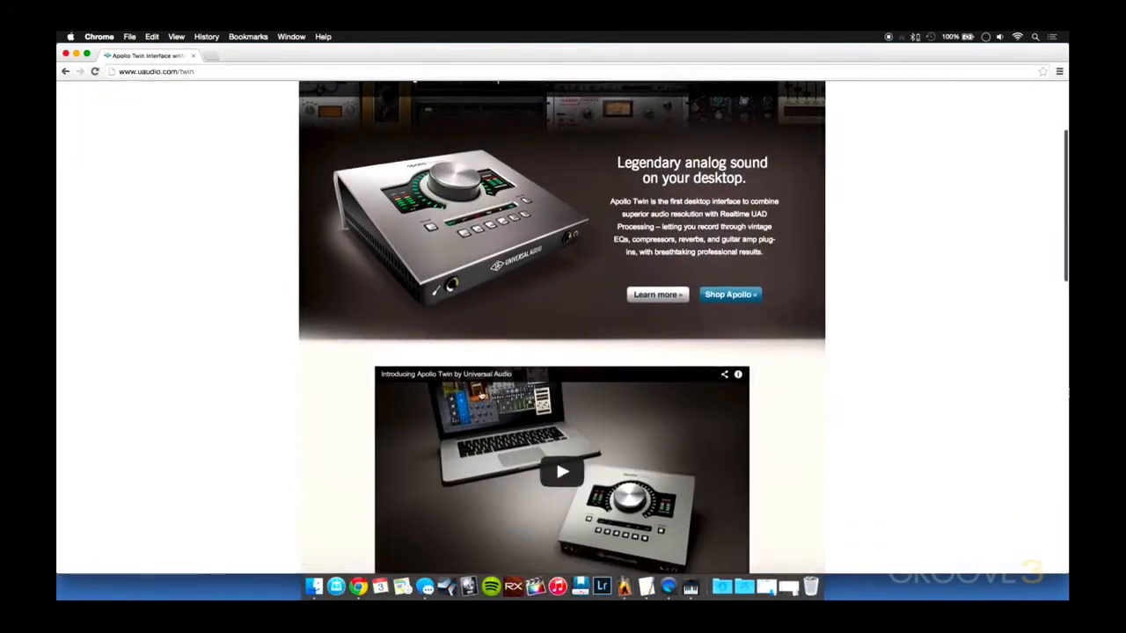
pyautogui.scroll(-3)
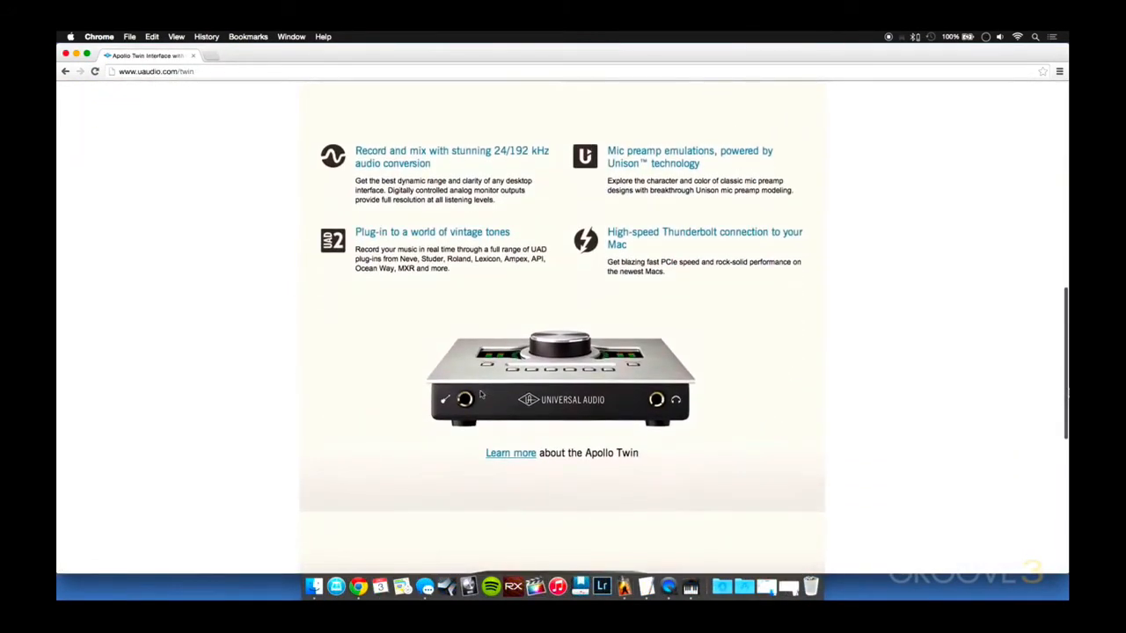
pyautogui.scroll(-3)
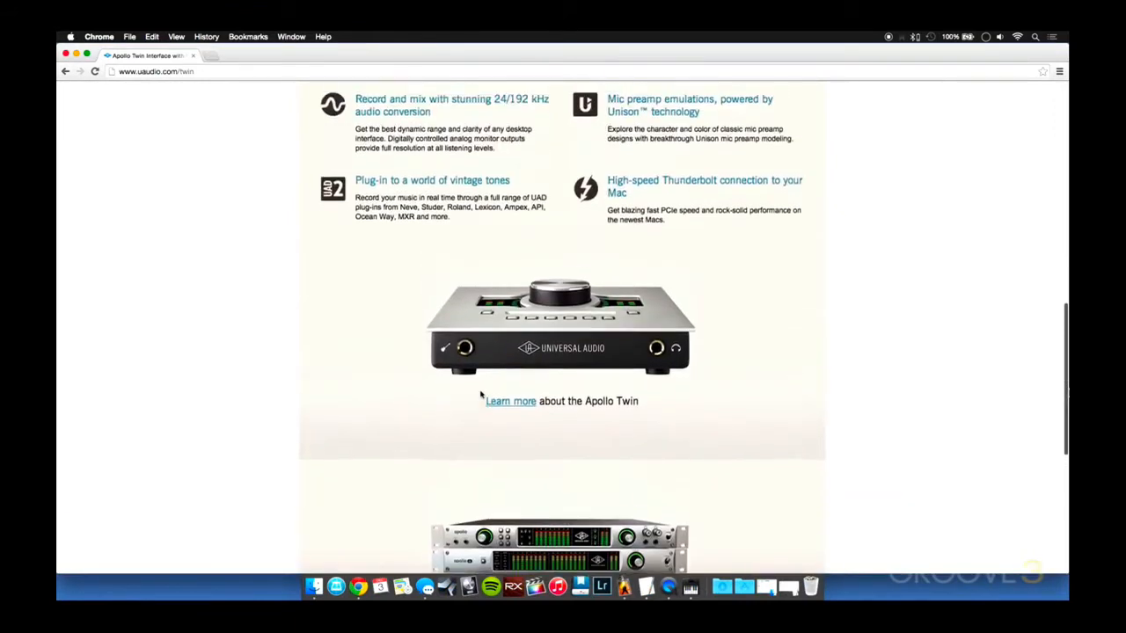
pyautogui.scroll(3)
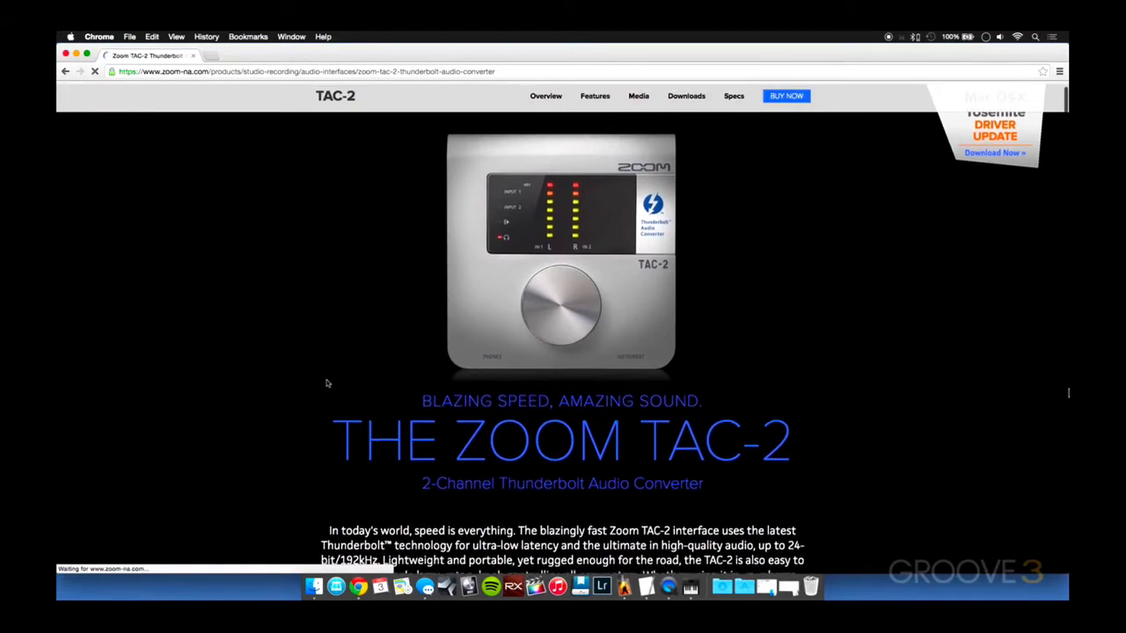
pyautogui.scroll(-3)
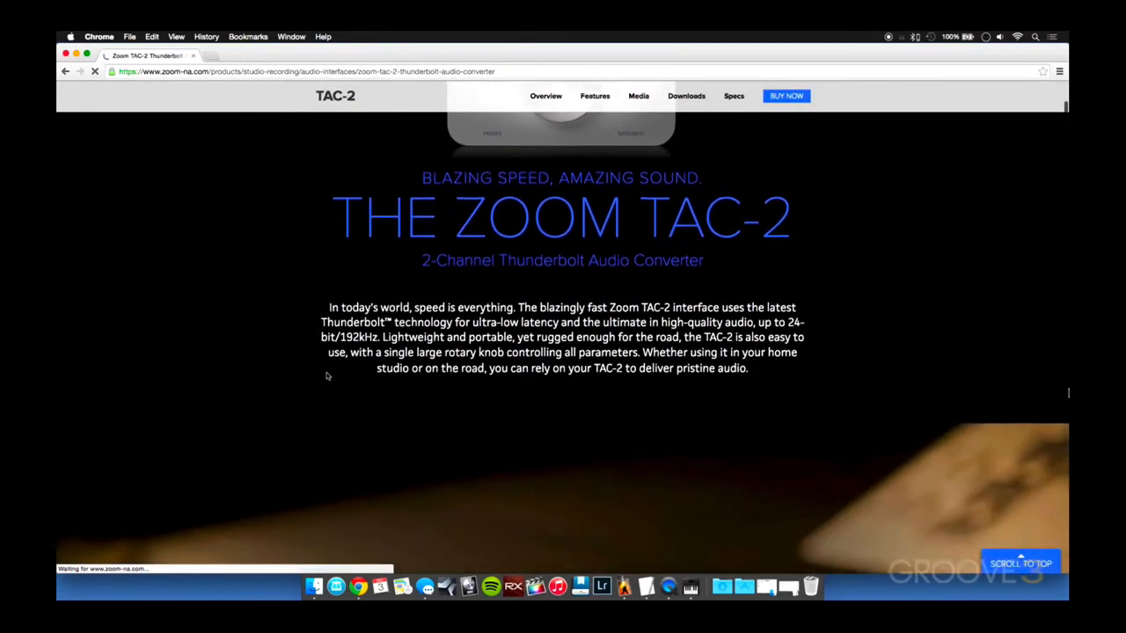
pyautogui.scroll(-3)
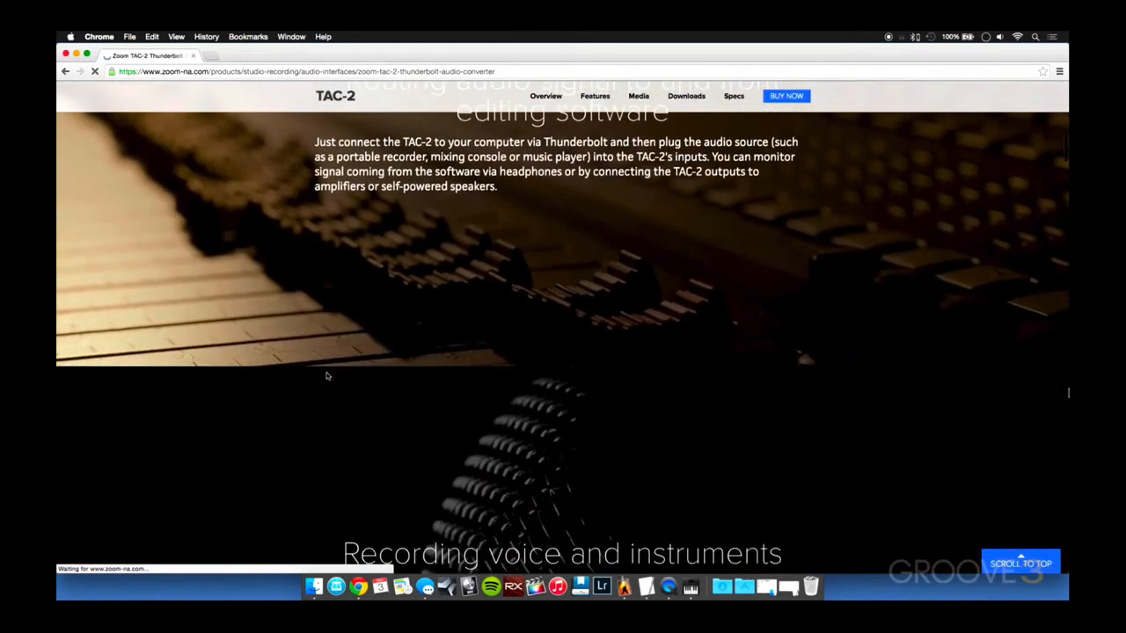
pyautogui.scroll(3)
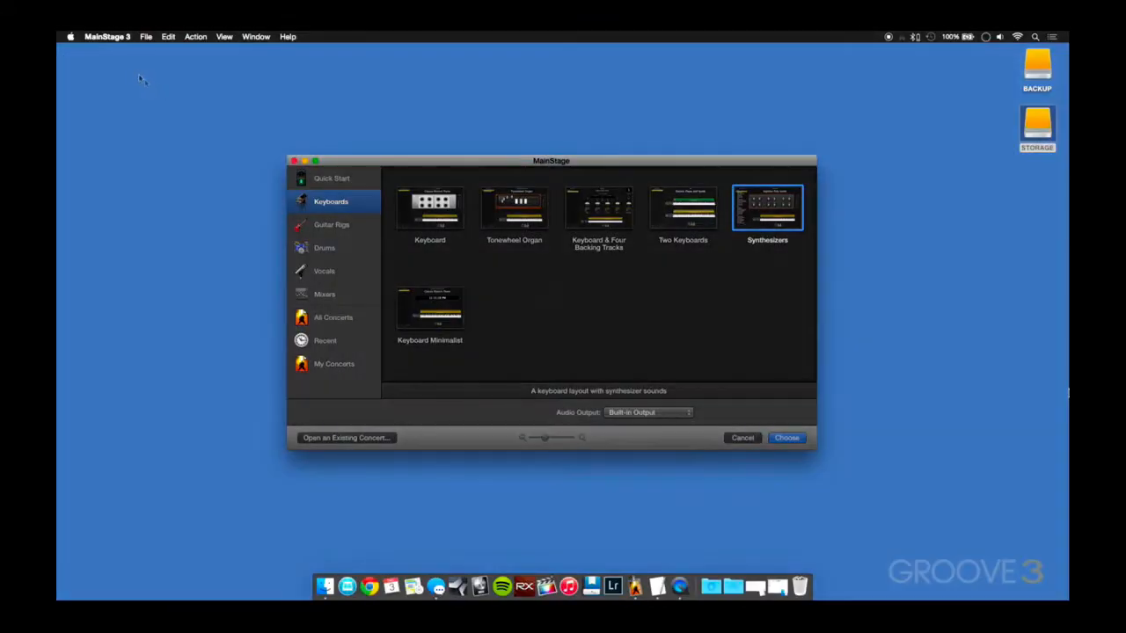
# Open MainStage Preferences from the MainStage 3 menu, landing on the Audio settings.
pyautogui.click(107, 36)
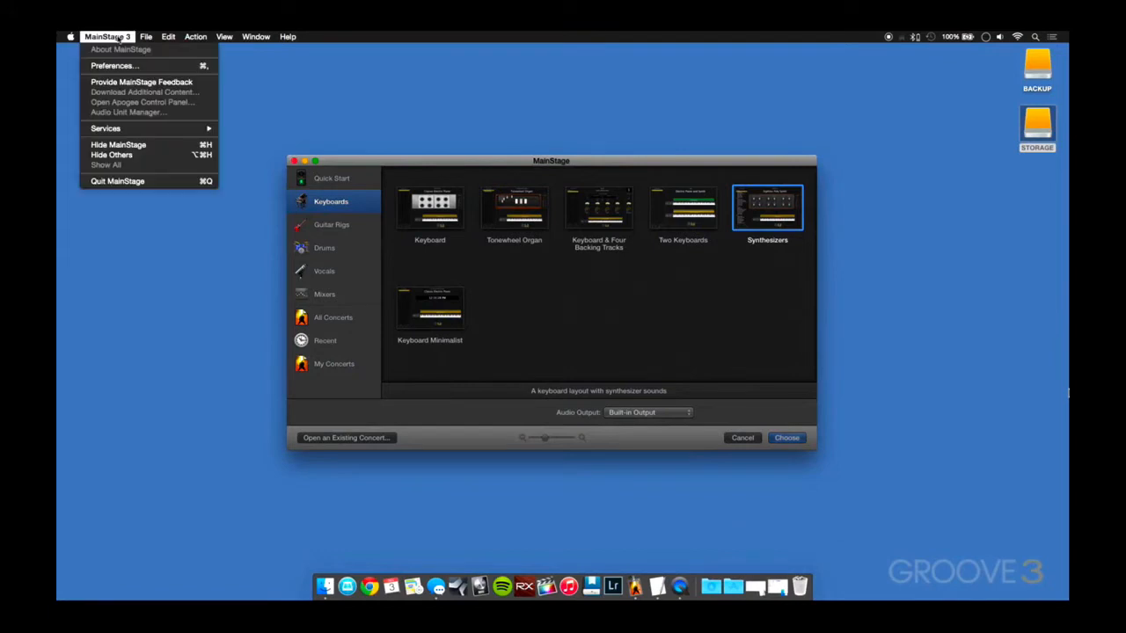
pyautogui.moveTo(128, 75)
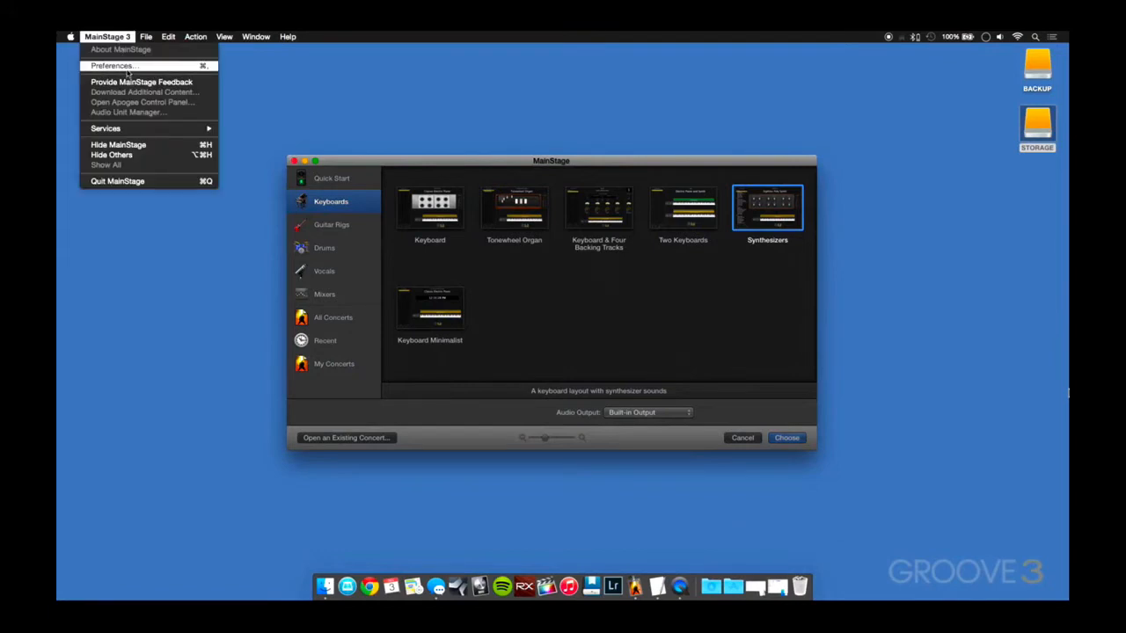
pyautogui.click(112, 65)
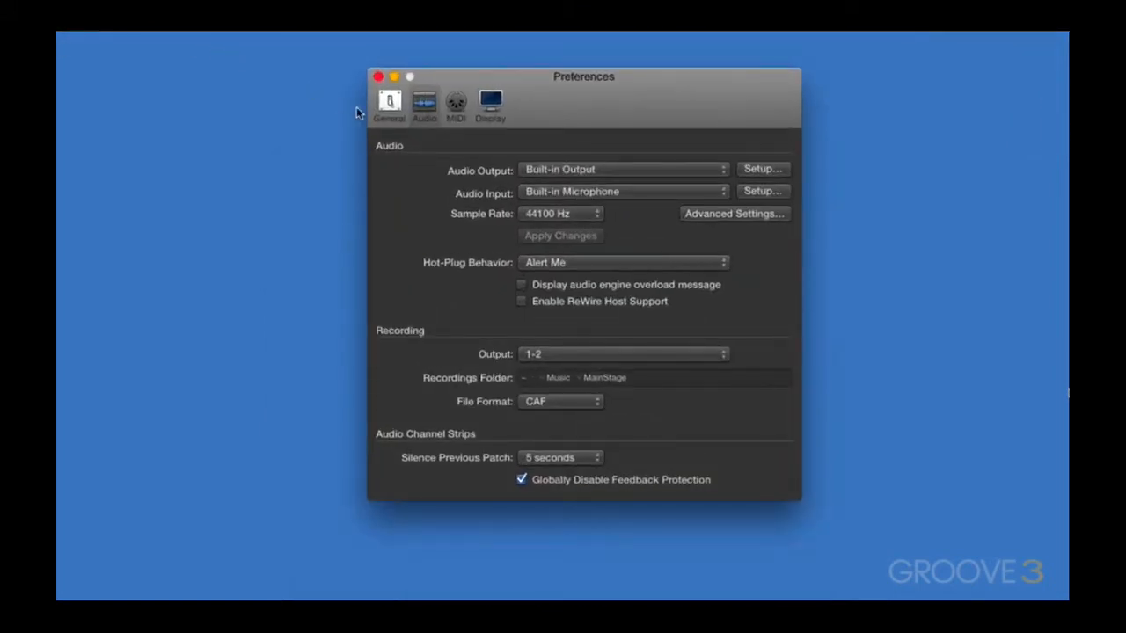
pyautogui.moveTo(431, 117)
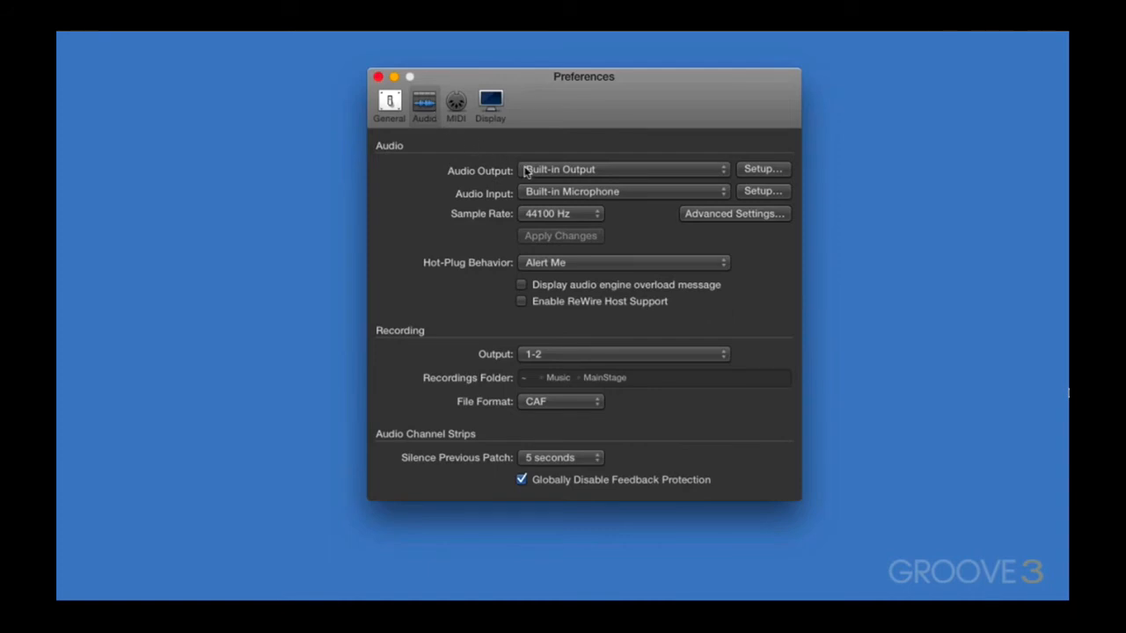
pyautogui.moveTo(530, 191)
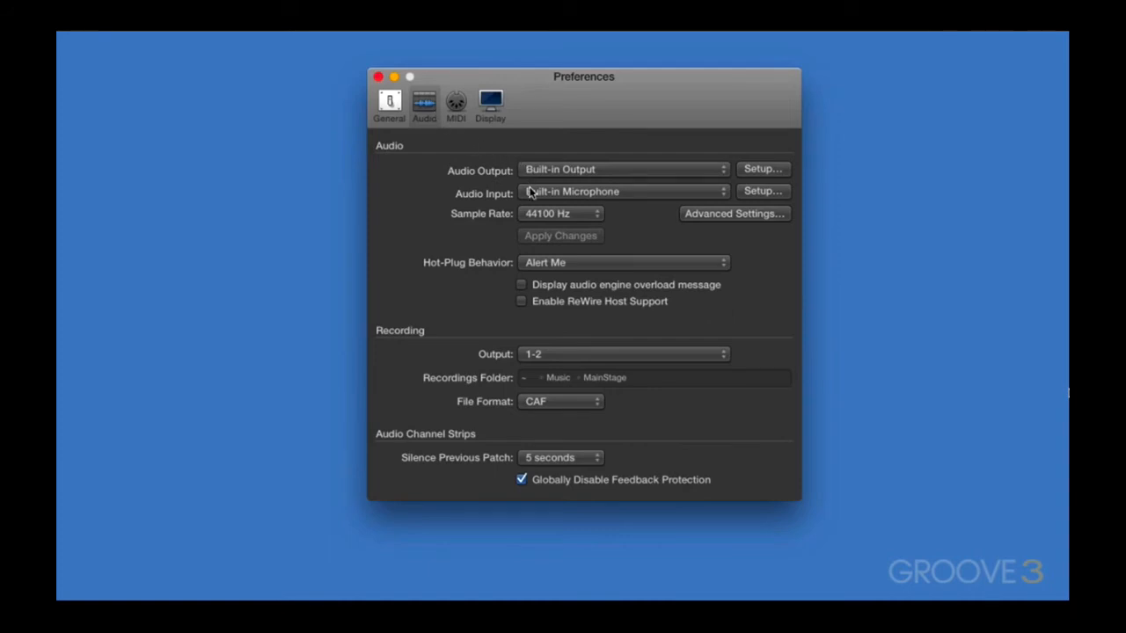
pyautogui.moveTo(672, 180)
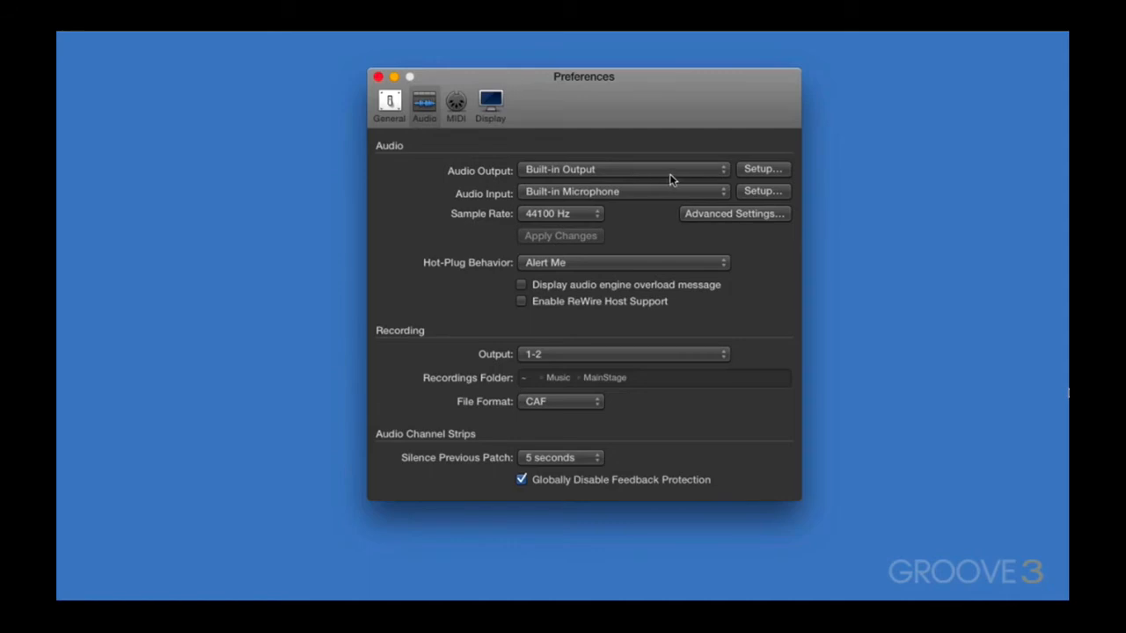
# Keep Built-in Output and Built-in Microphone as audio devices and review the sample-rate choices from 44100 Hz.
pyautogui.click(625, 168)
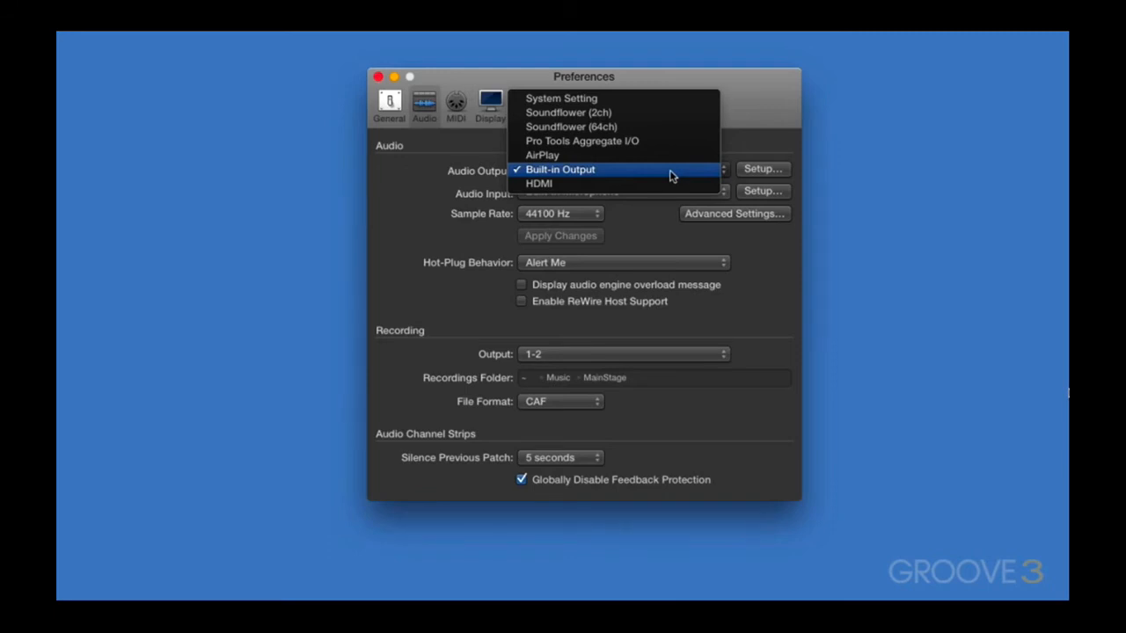
pyautogui.click(560, 169)
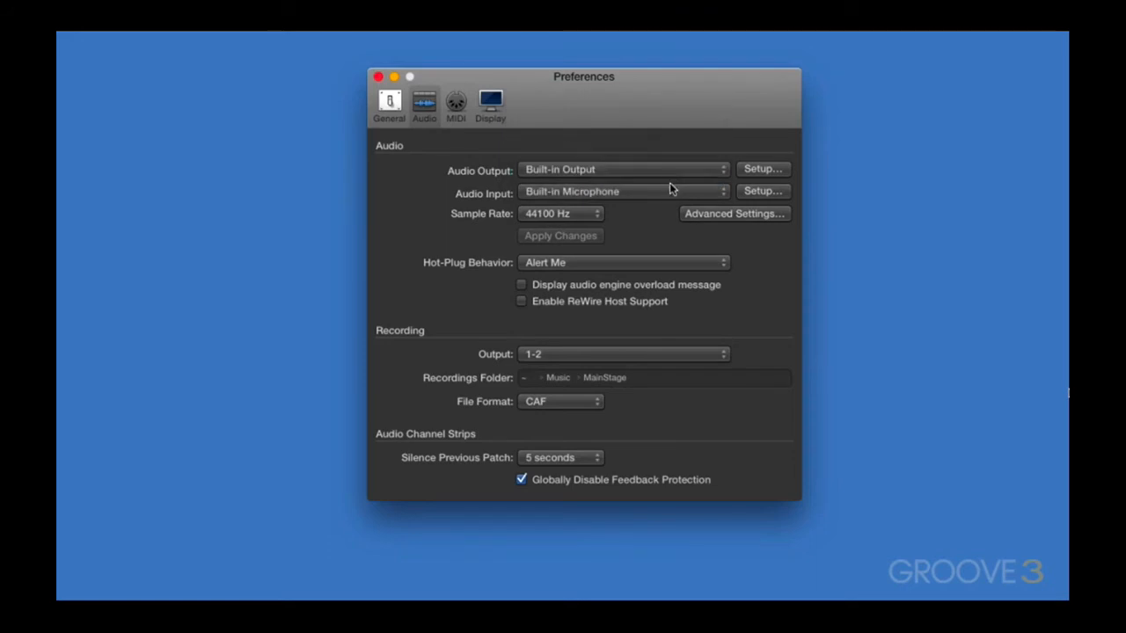
pyautogui.click(623, 191)
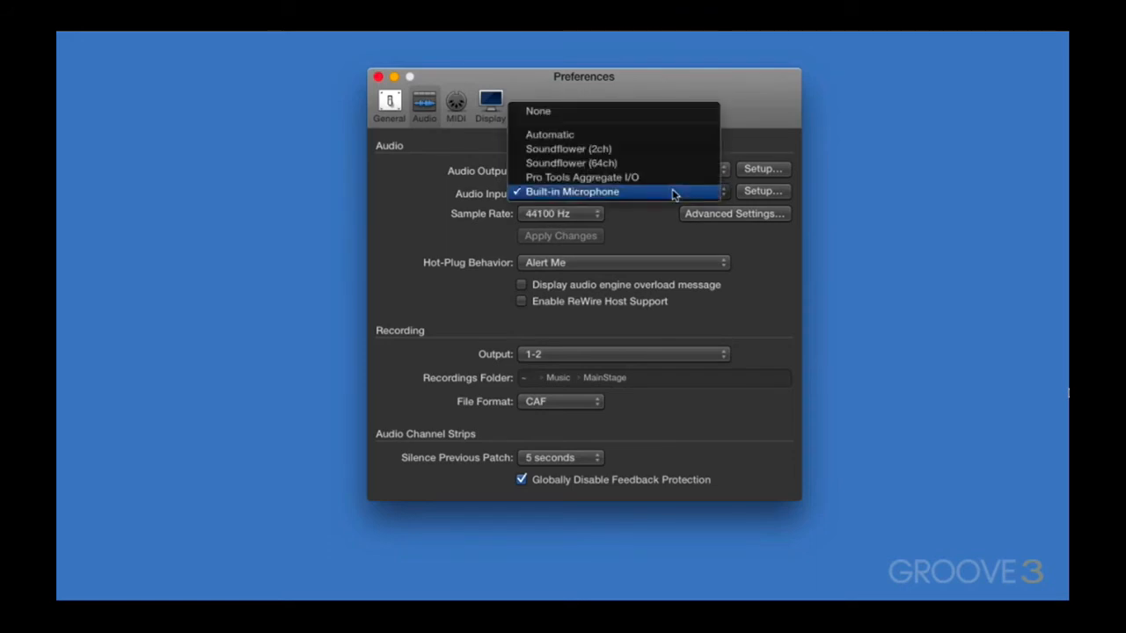
pyautogui.click(573, 191)
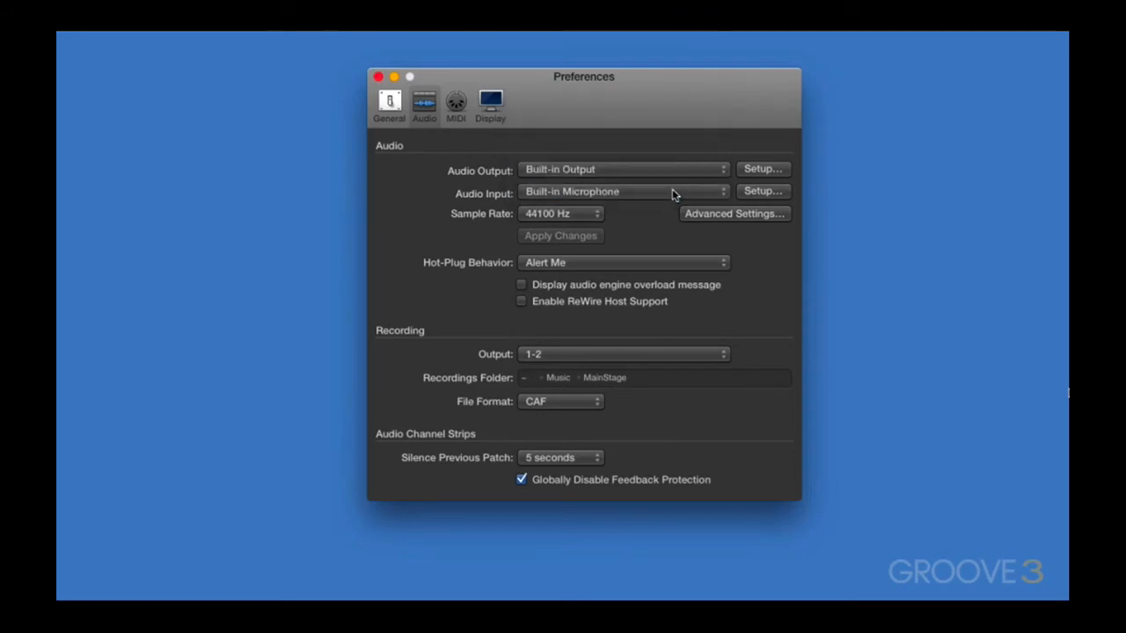
pyautogui.click(560, 214)
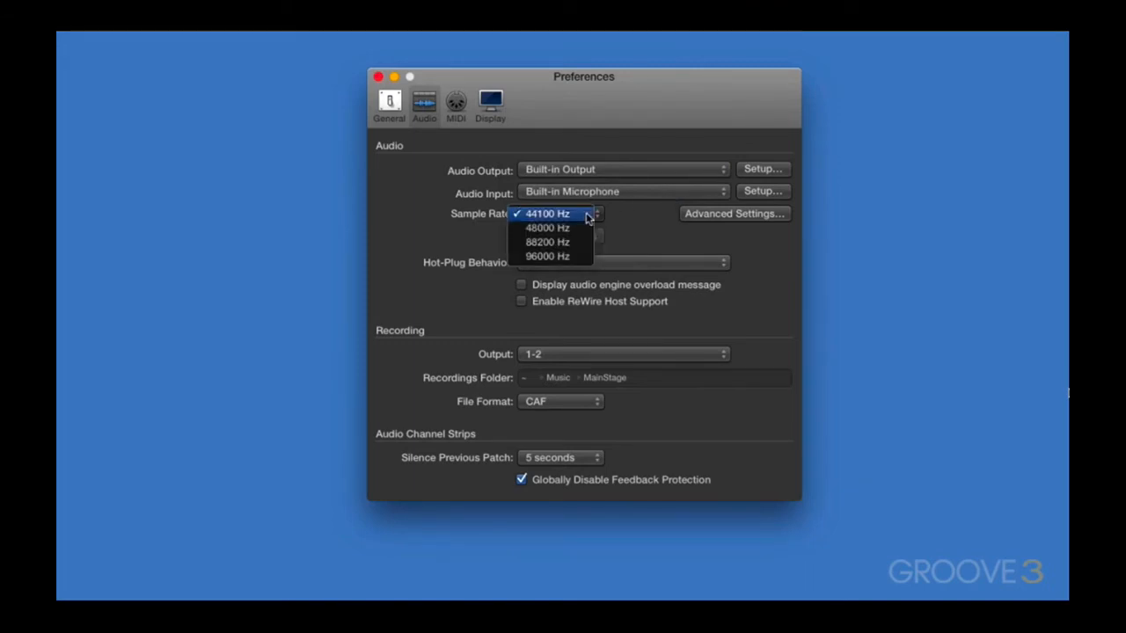
# In Advanced Settings, review I/O buffer sizes 16-1024 and keep 128 samples with safety buffer on.
pyautogui.click(734, 213)
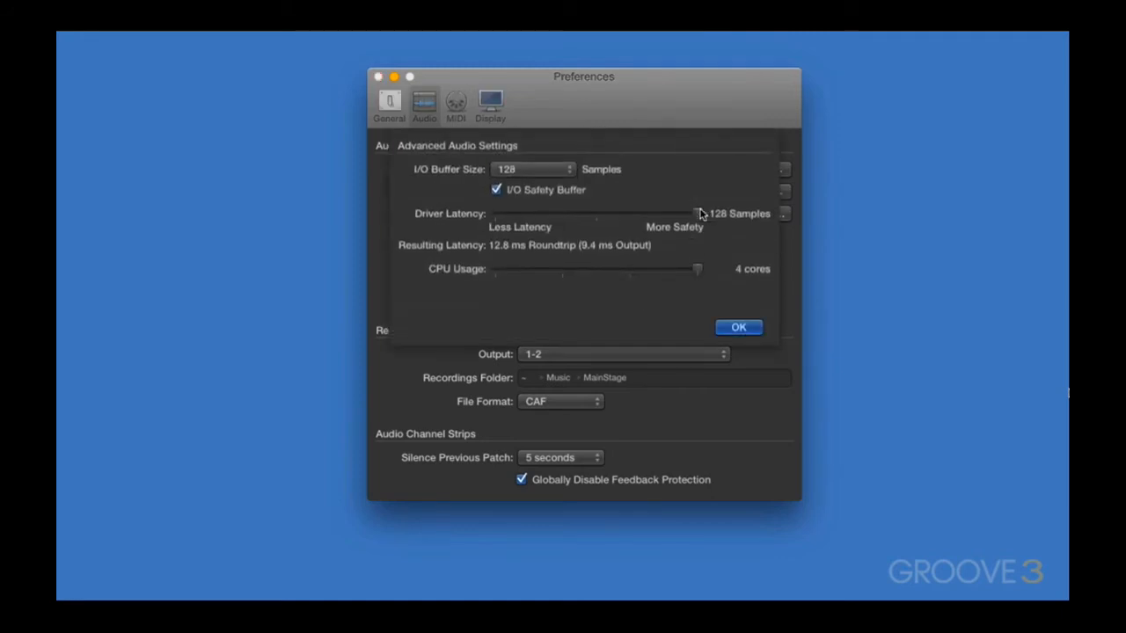
pyautogui.moveTo(699, 214)
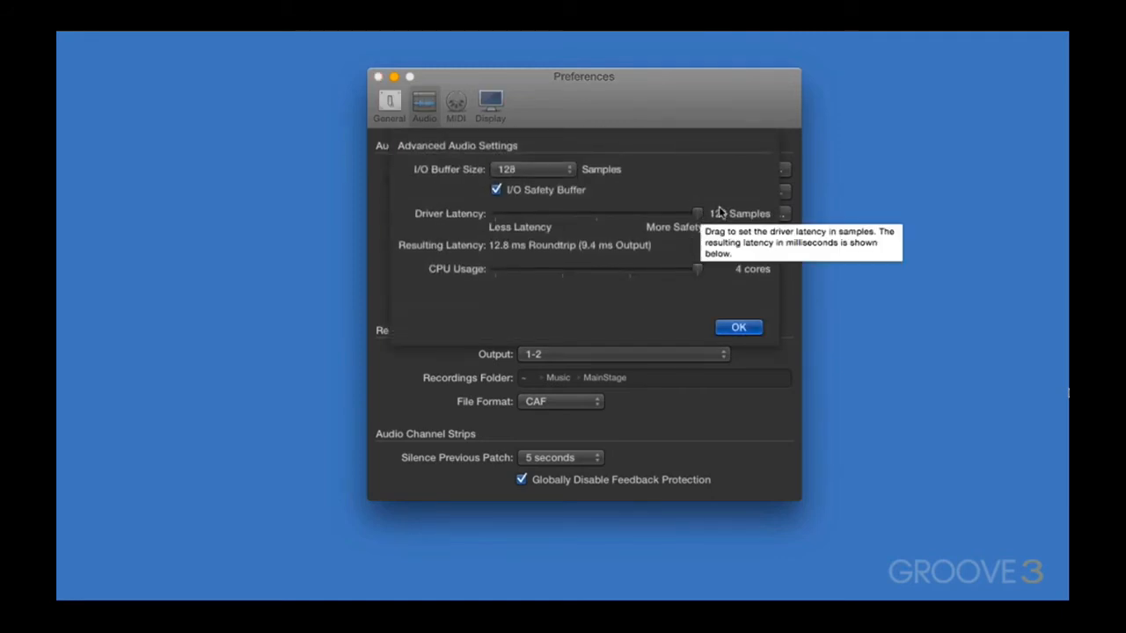
pyautogui.moveTo(689, 179)
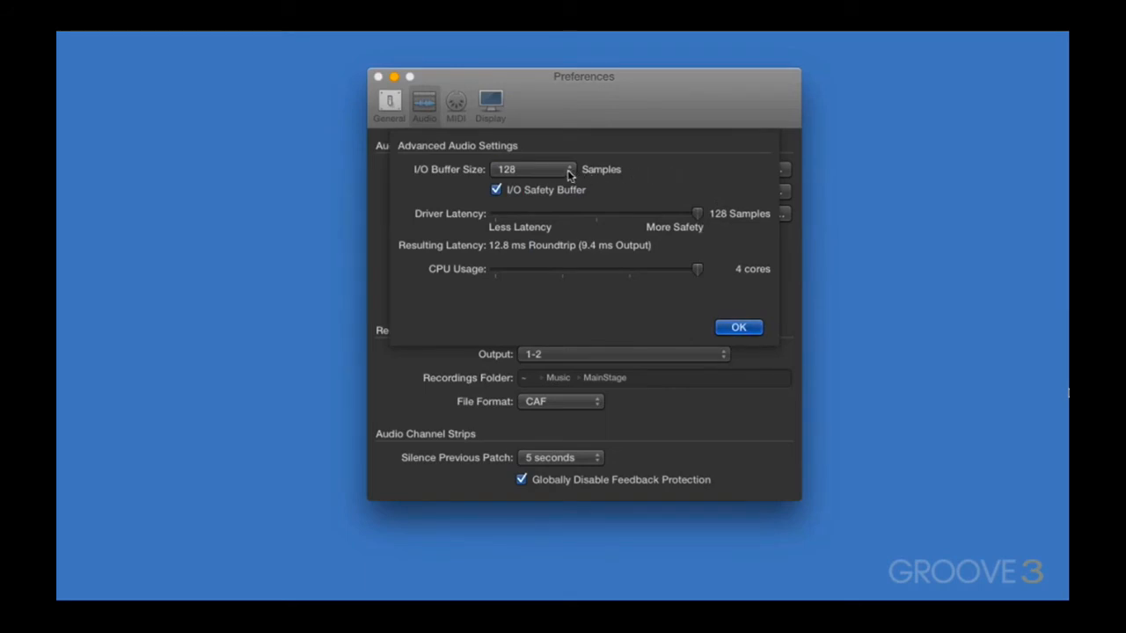
pyautogui.click(537, 169)
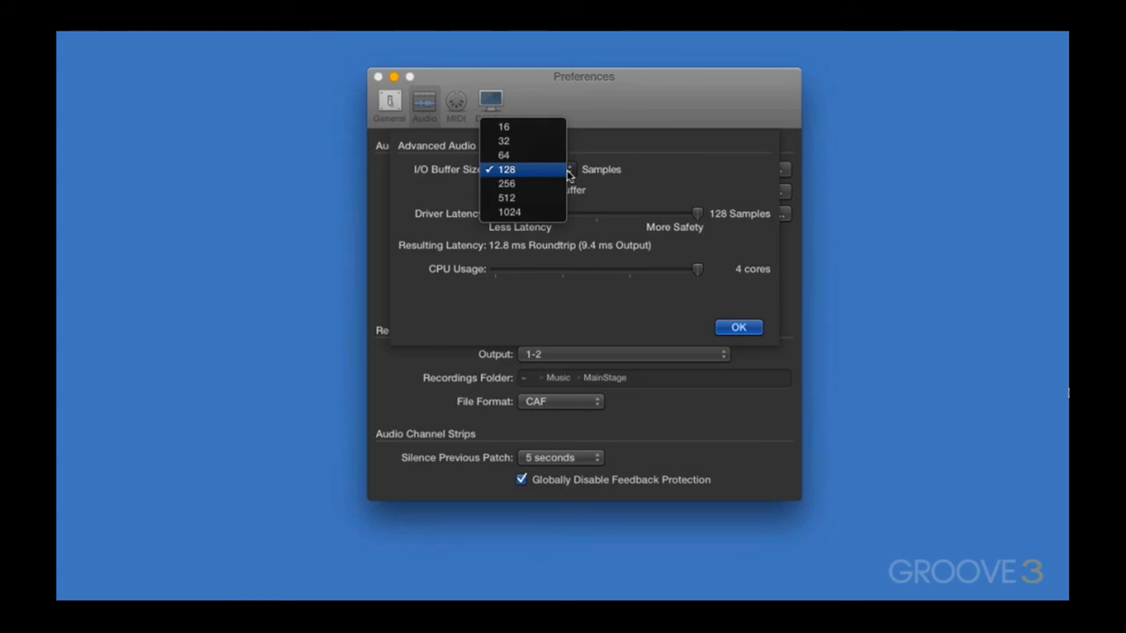
pyautogui.click(506, 169)
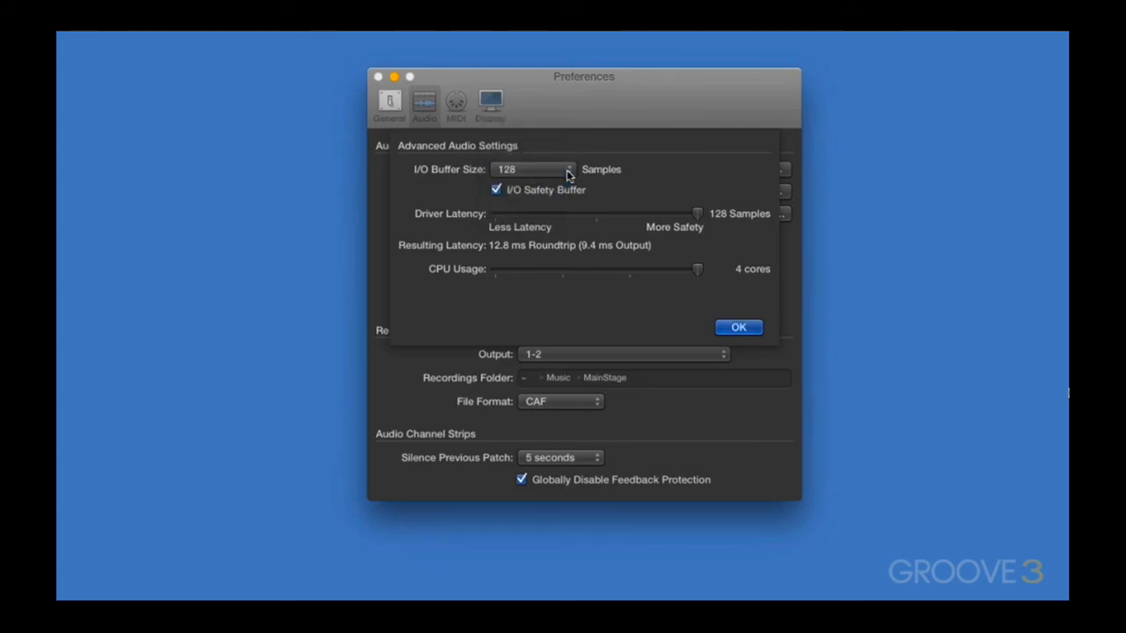
pyautogui.moveTo(567, 196)
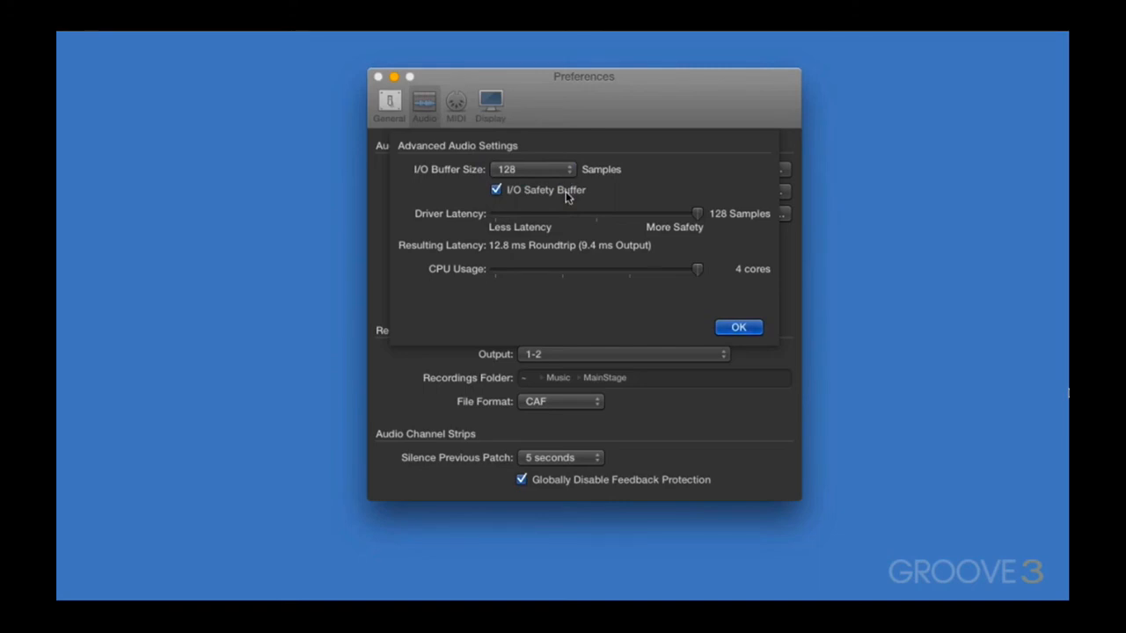
pyautogui.moveTo(535, 198)
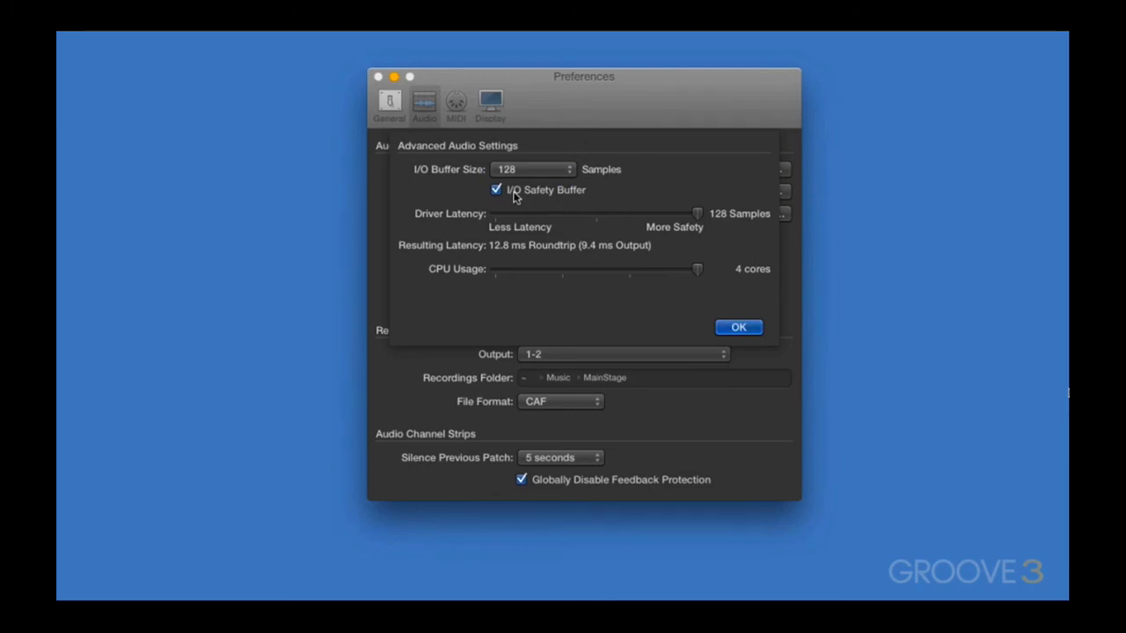
pyautogui.moveTo(563, 247)
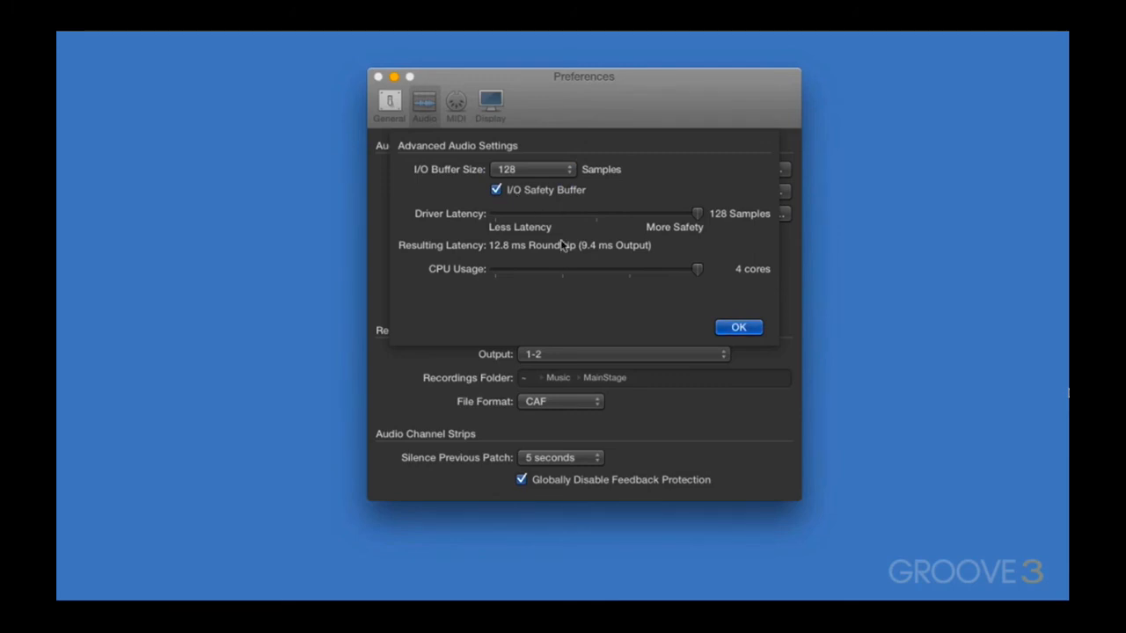
pyautogui.moveTo(713, 308)
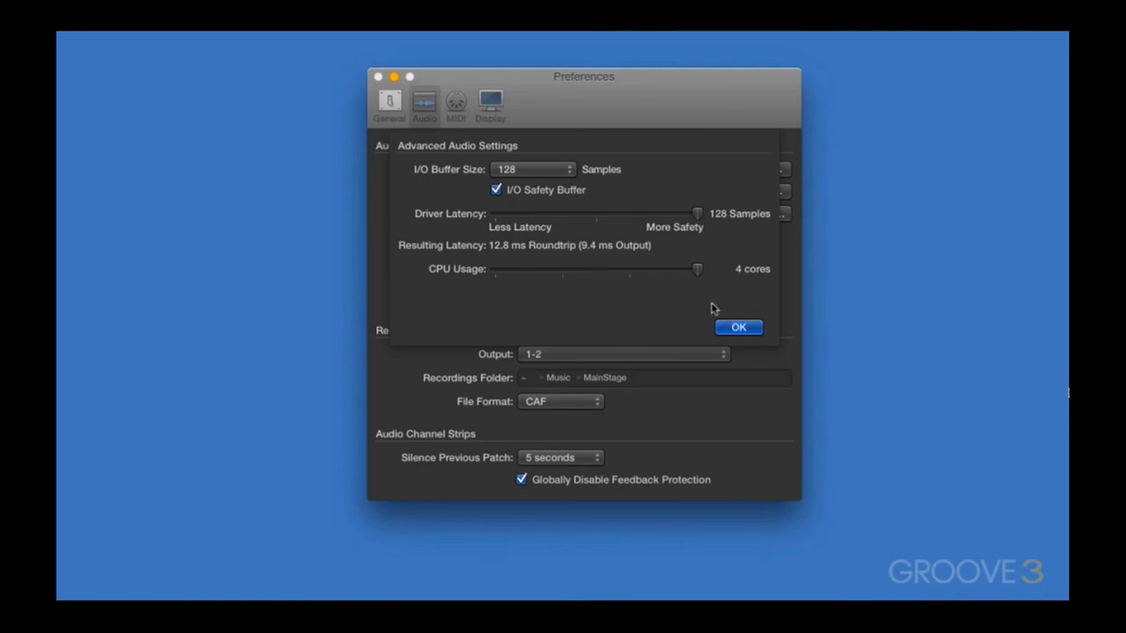
# Confirm the advanced audio settings, switch to MIDI preferences (3 inputs detected) and launch Audio MIDI Setup.
pyautogui.click(739, 328)
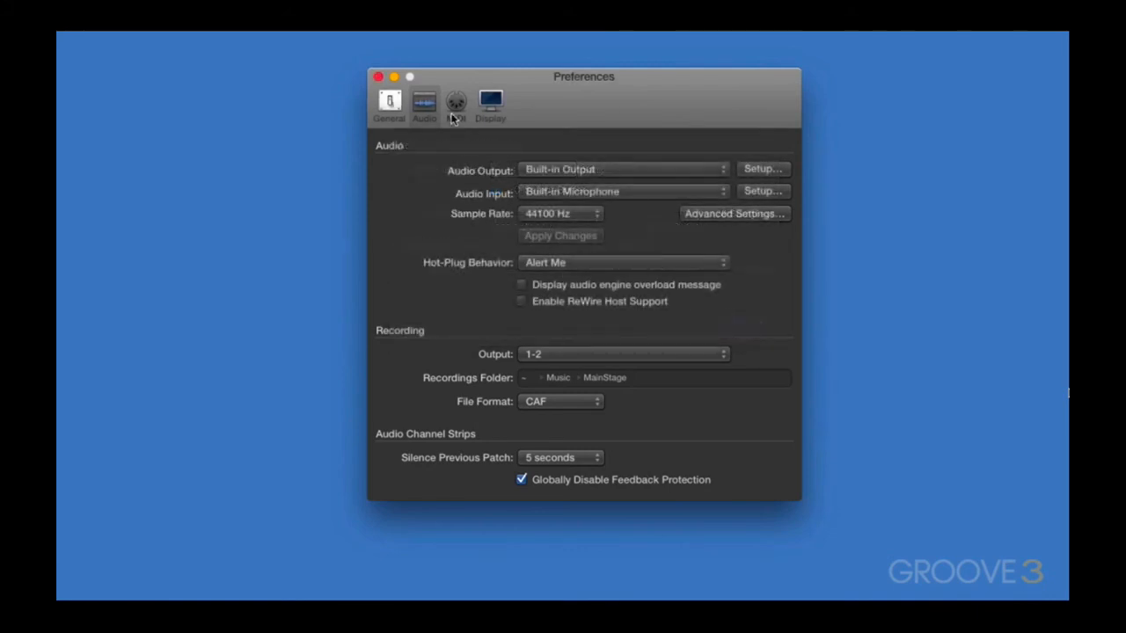
pyautogui.click(456, 104)
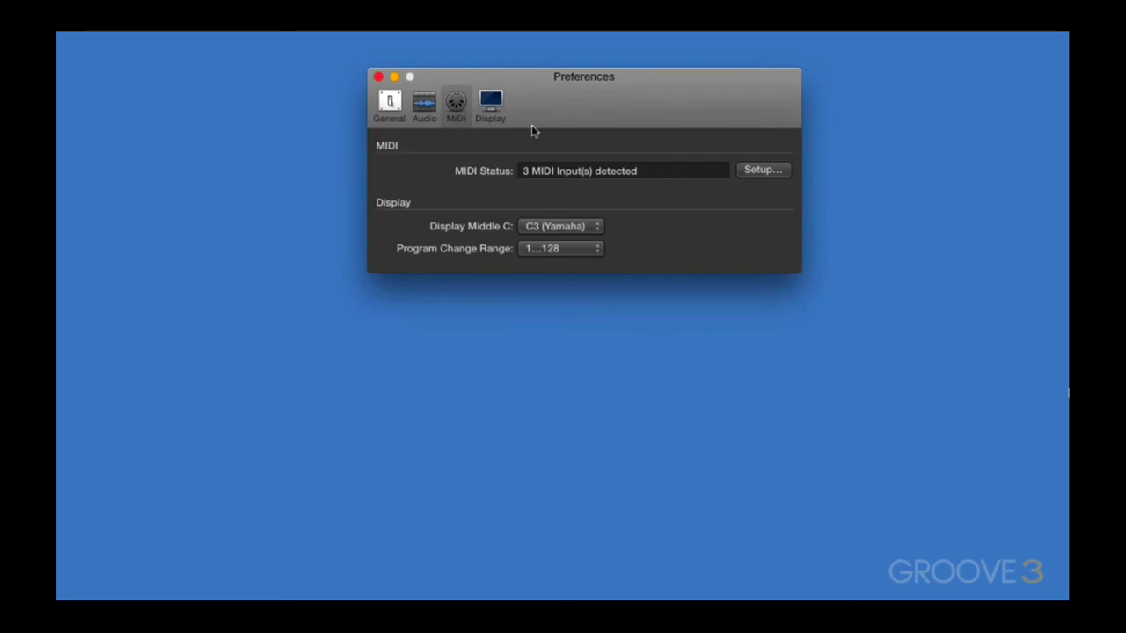
pyautogui.click(762, 170)
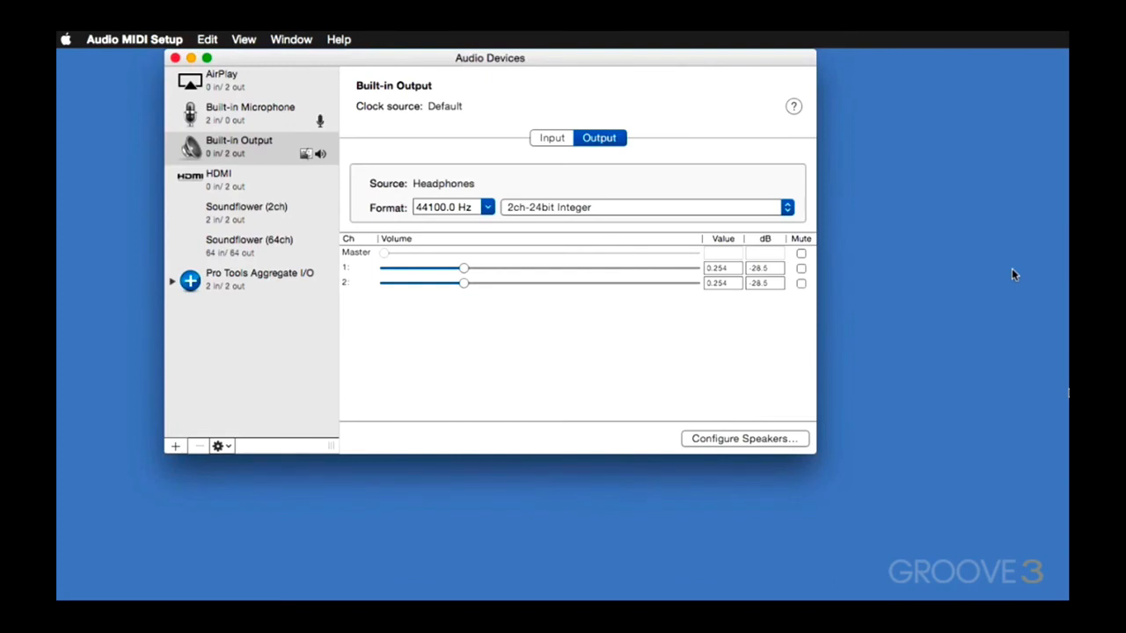
pyautogui.moveTo(481, 106)
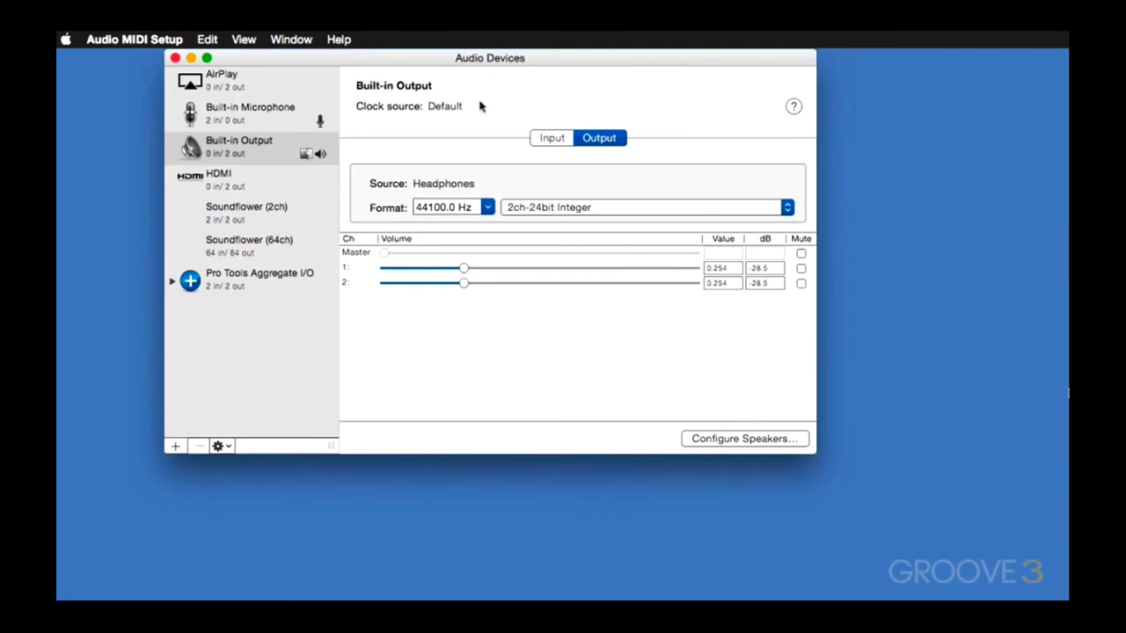
pyautogui.click(292, 39)
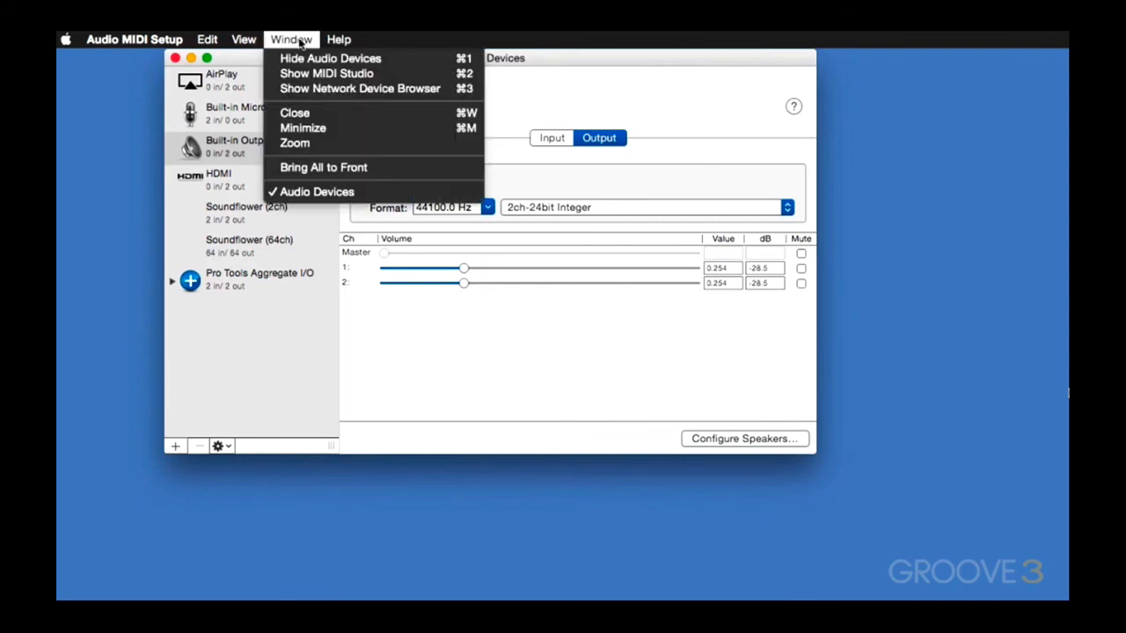
pyautogui.click(326, 73)
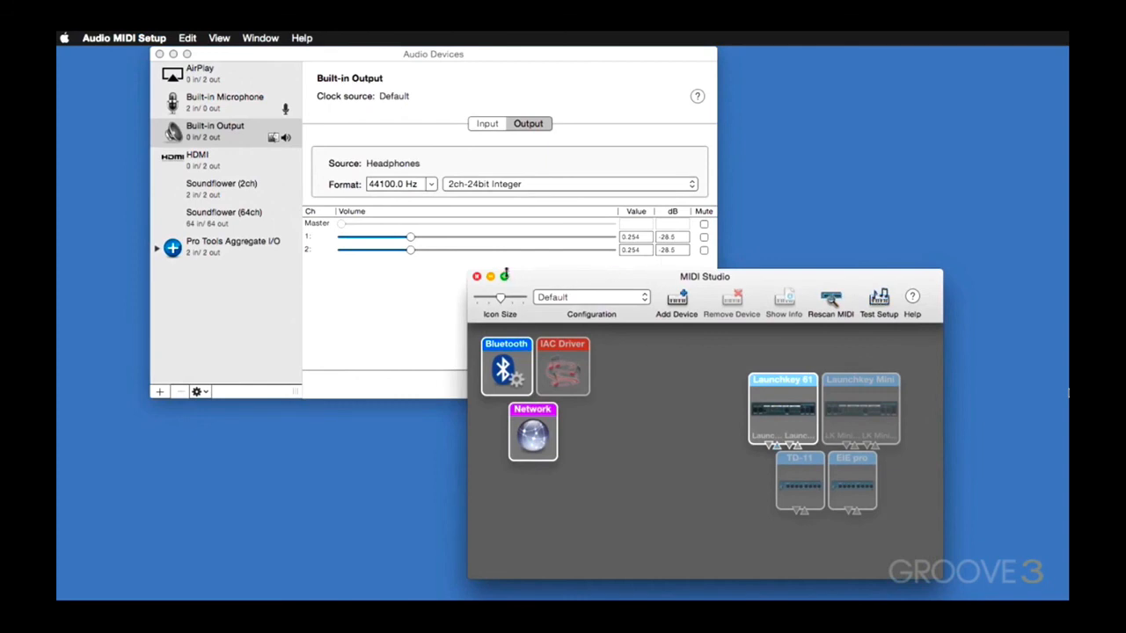
pyautogui.click(477, 276)
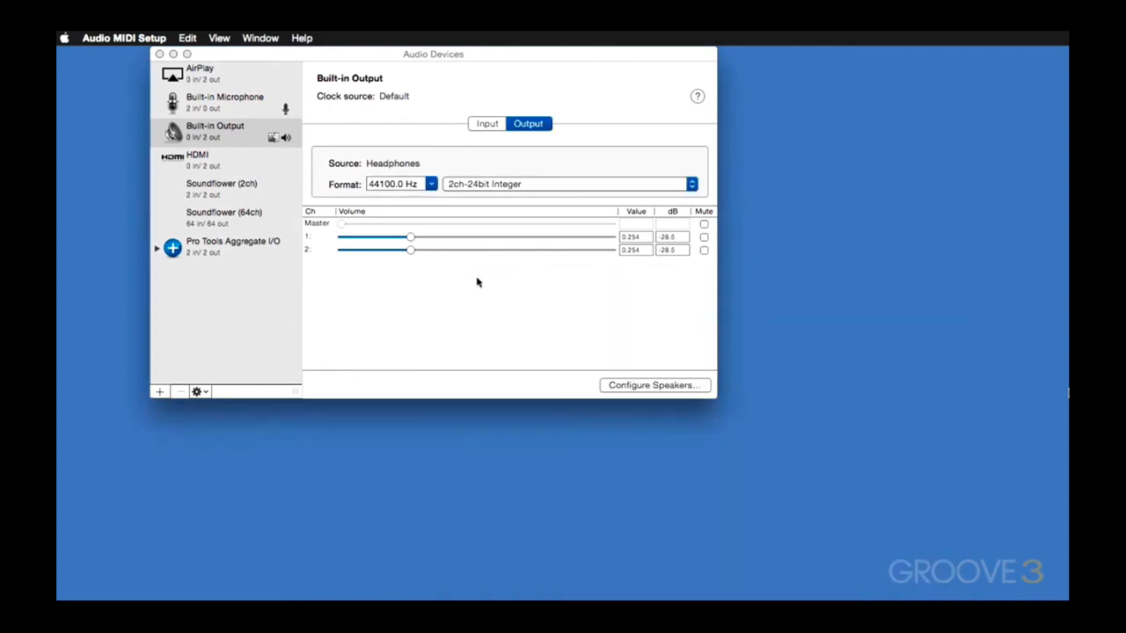